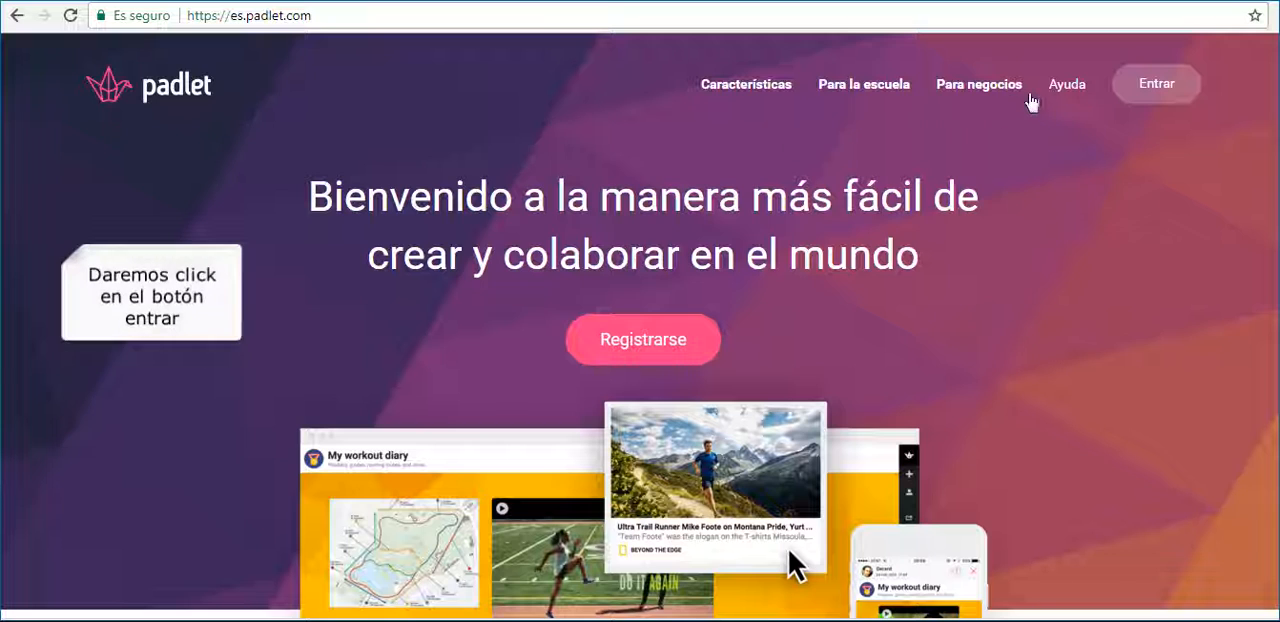
Reach the Padlet sign-in form via 'Entrar' with username and password filled in.
{"action": "left_click", "coordinate": [1156, 84]}
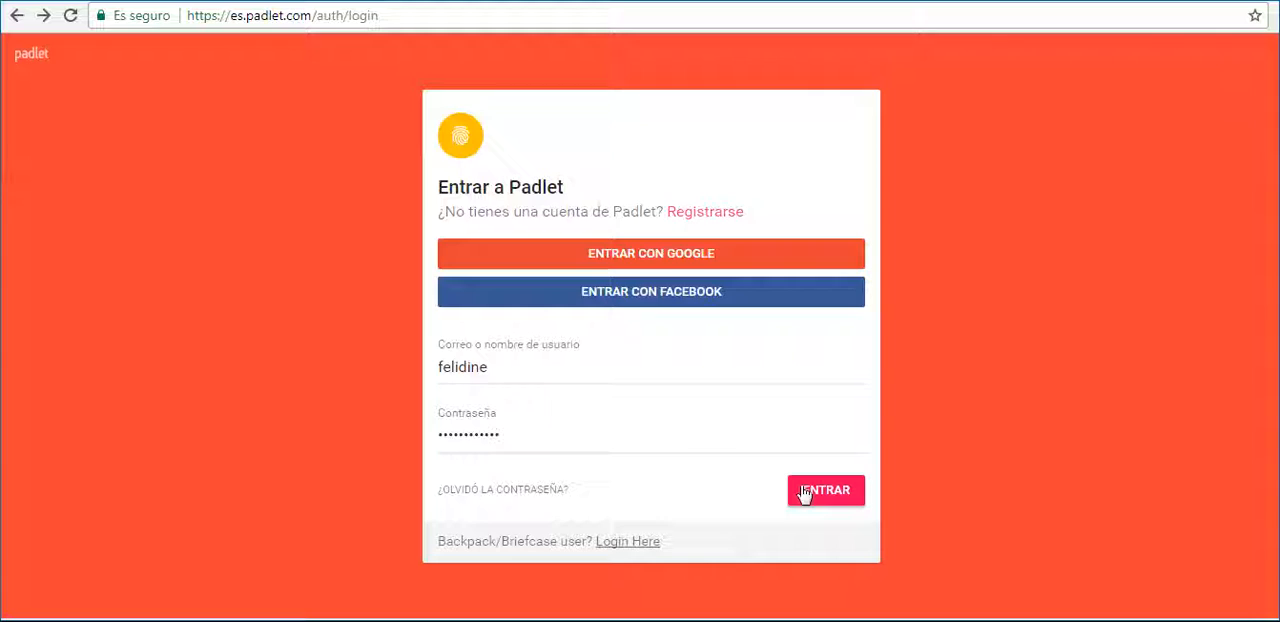
Submit the login with 'ENTRAR' and land on the account dashboard.
{"action": "left_click", "coordinate": [824, 490]}
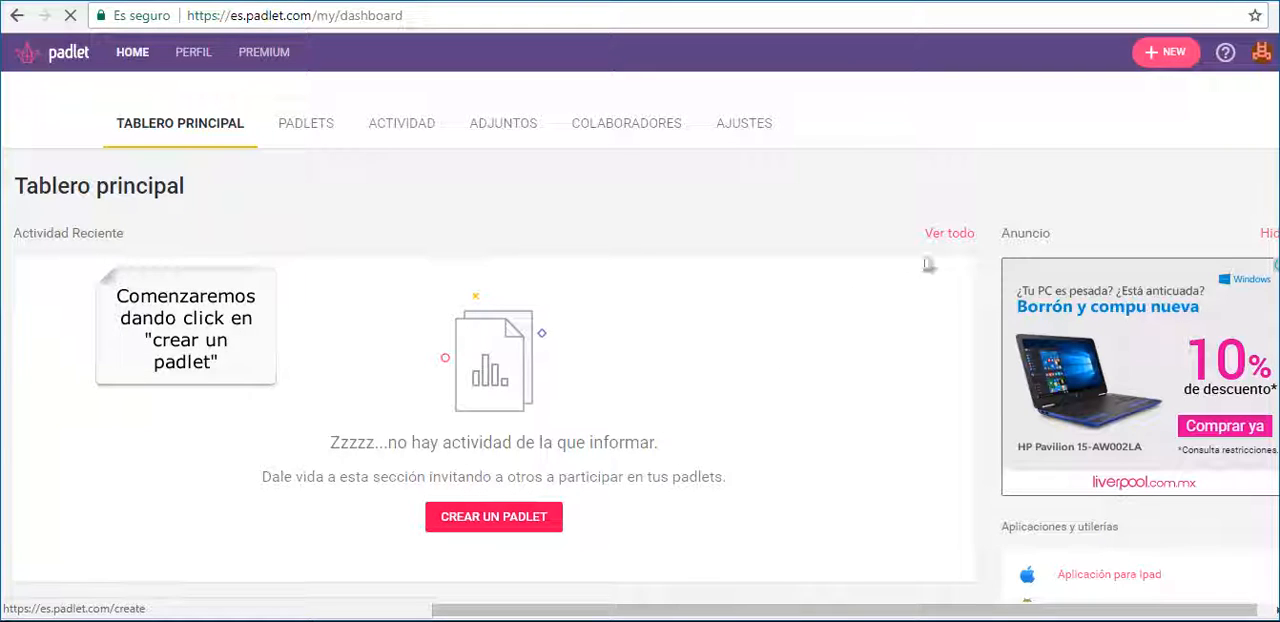
Create a new padlet choosing the Wall layout, opening 'My fenomenal wall' with a beach background.
{"action": "left_click", "coordinate": [492, 516]}
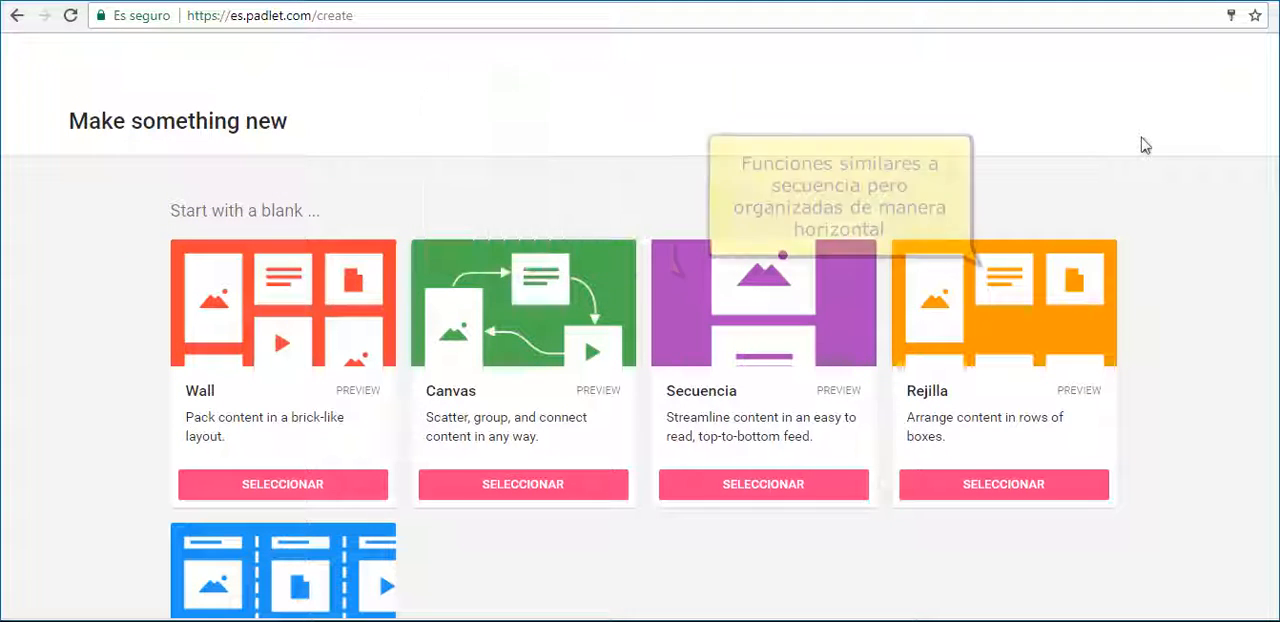
{"action": "scroll", "scroll_direction": "down", "scroll_amount": 3}
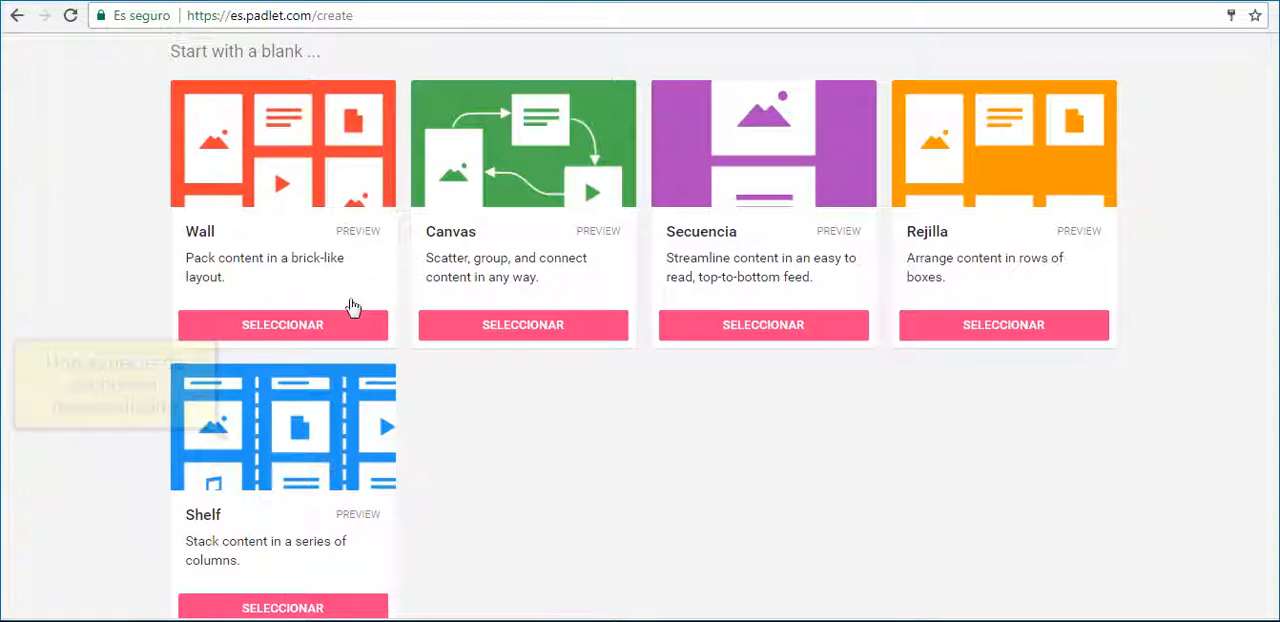
{"action": "left_click", "coordinate": [282, 324]}
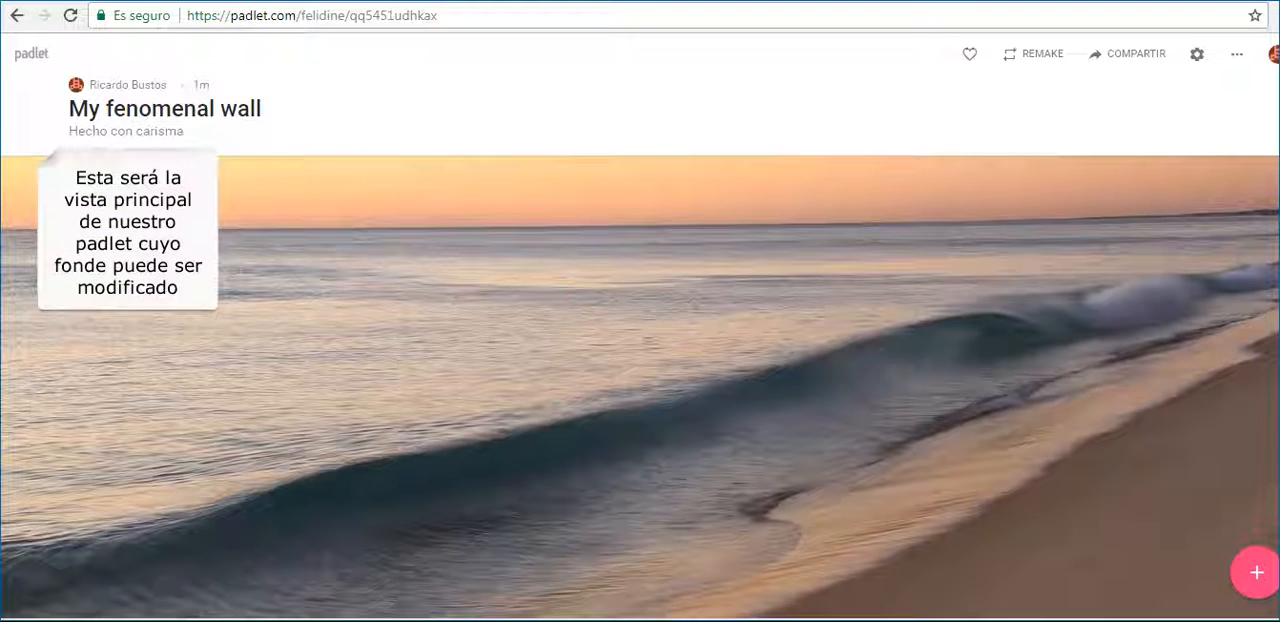
Post 'TIC´S' with the fish meme image attached and caption 'A proposito de la navidad'.
{"action": "double_click", "coordinate": [650, 210]}
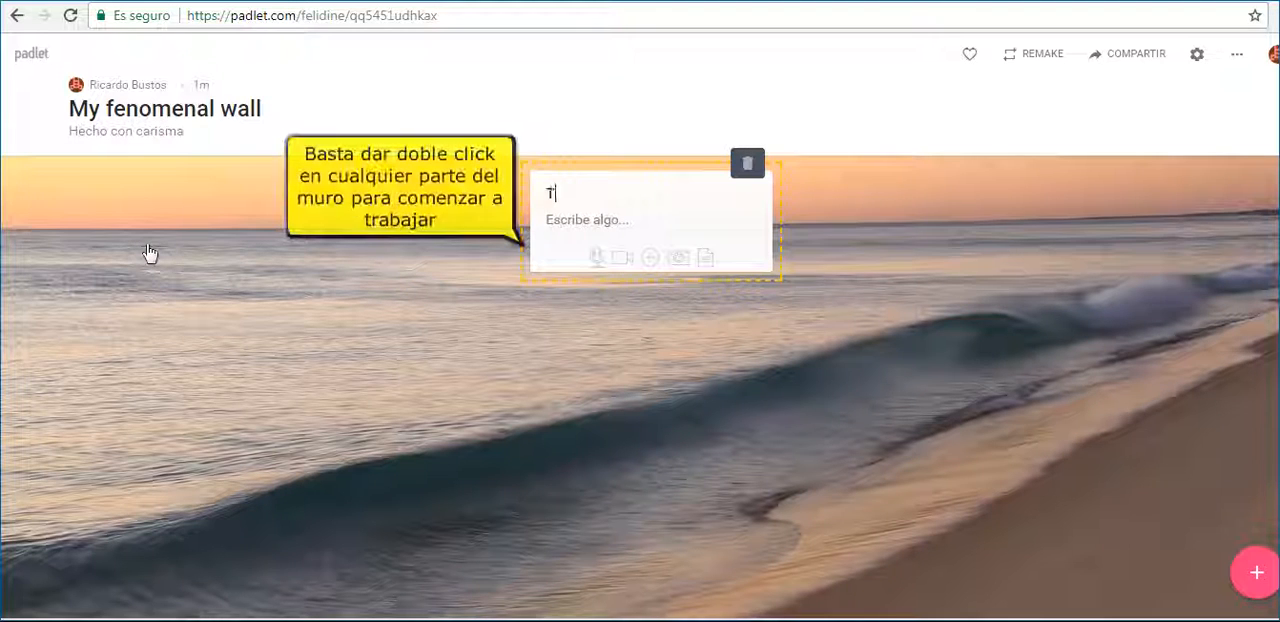
{"action": "type", "text": "IC´S"}
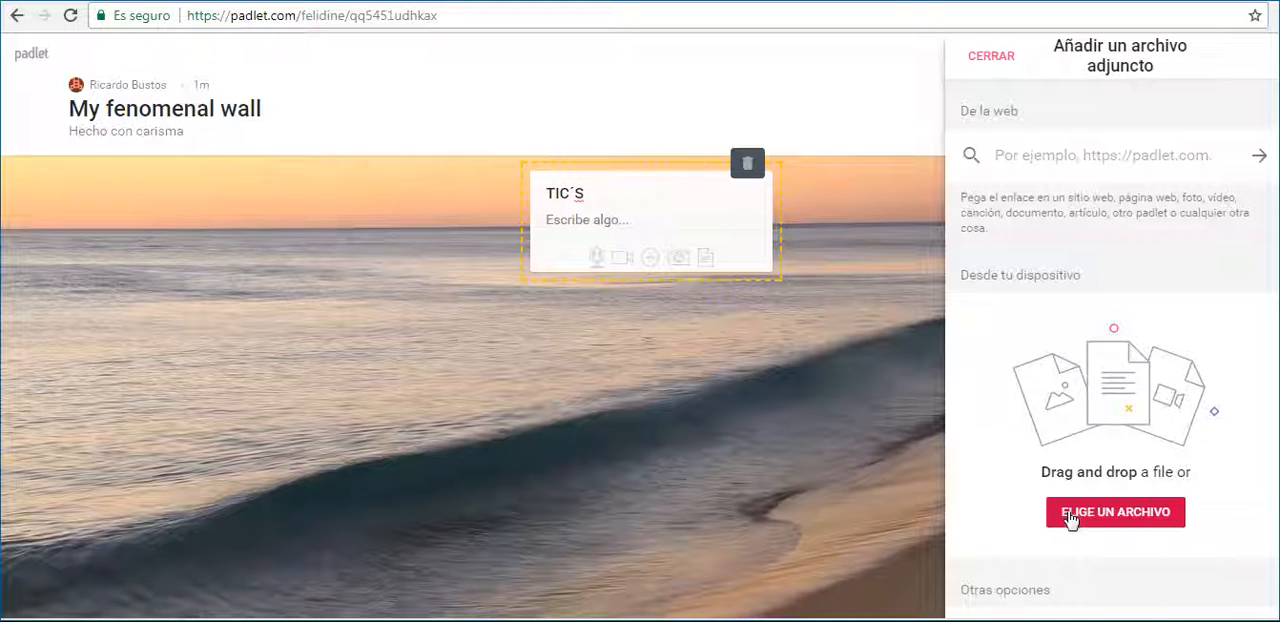
{"action": "left_click", "coordinate": [1116, 512]}
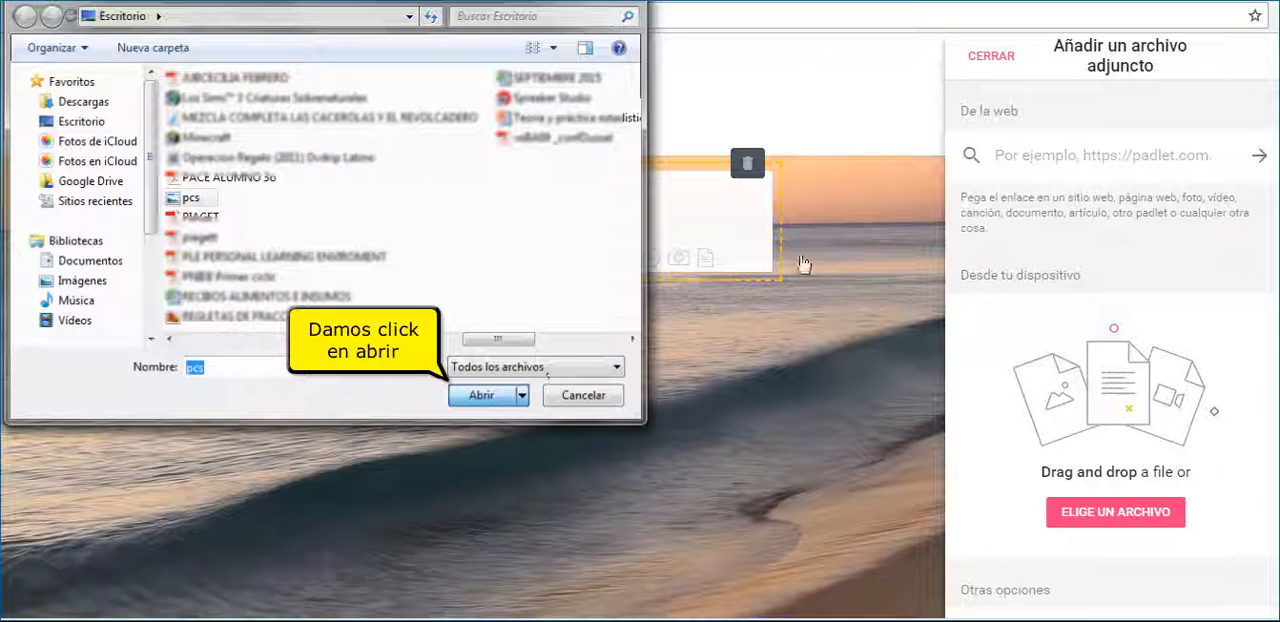
{"action": "left_click", "coordinate": [480, 396]}
{"action": "type", "text": "A proposito de l"}
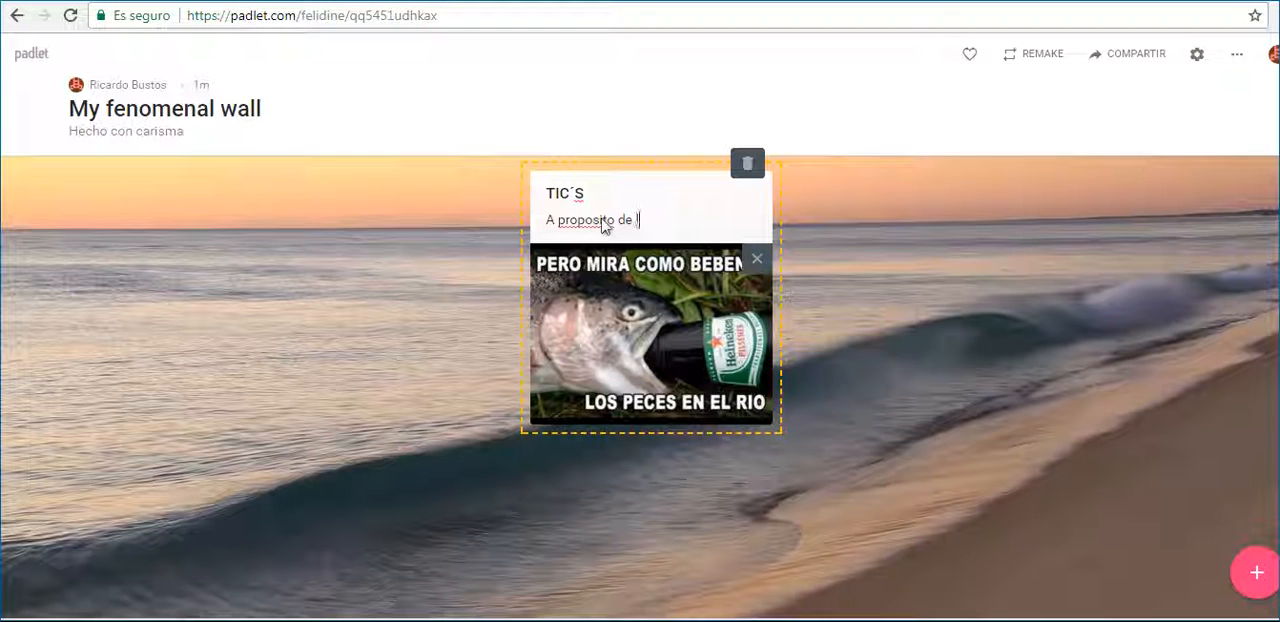
{"action": "type", "text": "a navidad"}
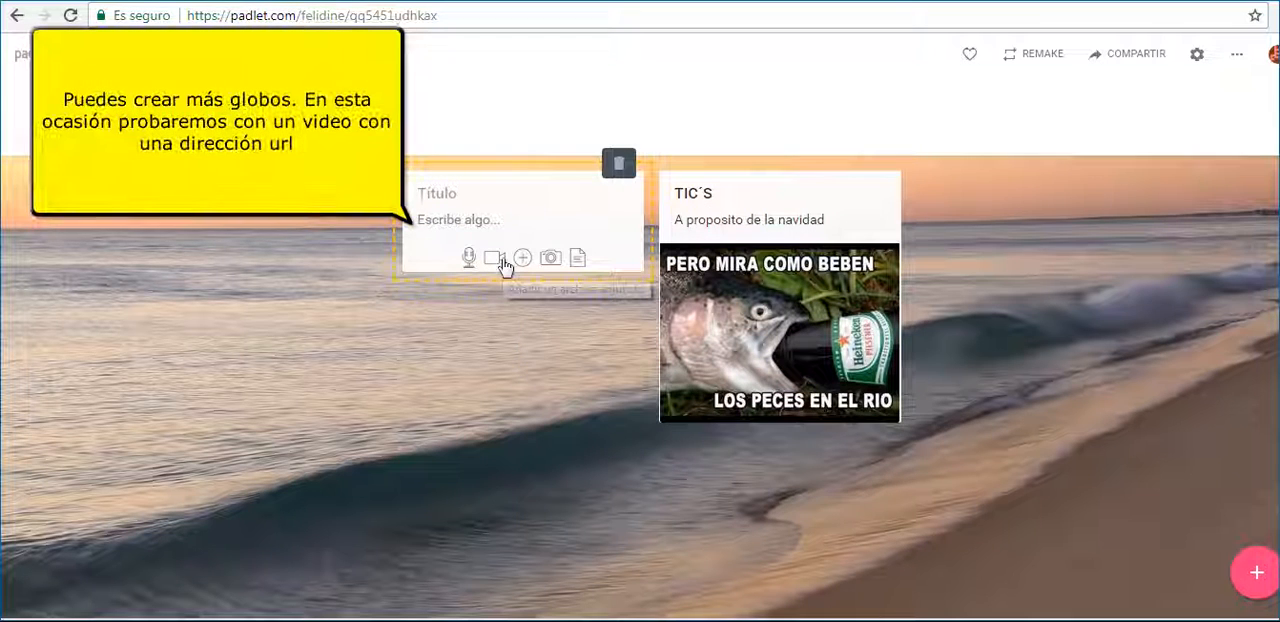
Post the YouTube video 'qué son las TIC?' with text introducing a descriptive video about TIC´S.
{"action": "left_click", "coordinate": [524, 258]}
{"action": "type", "text": "A continuación"}
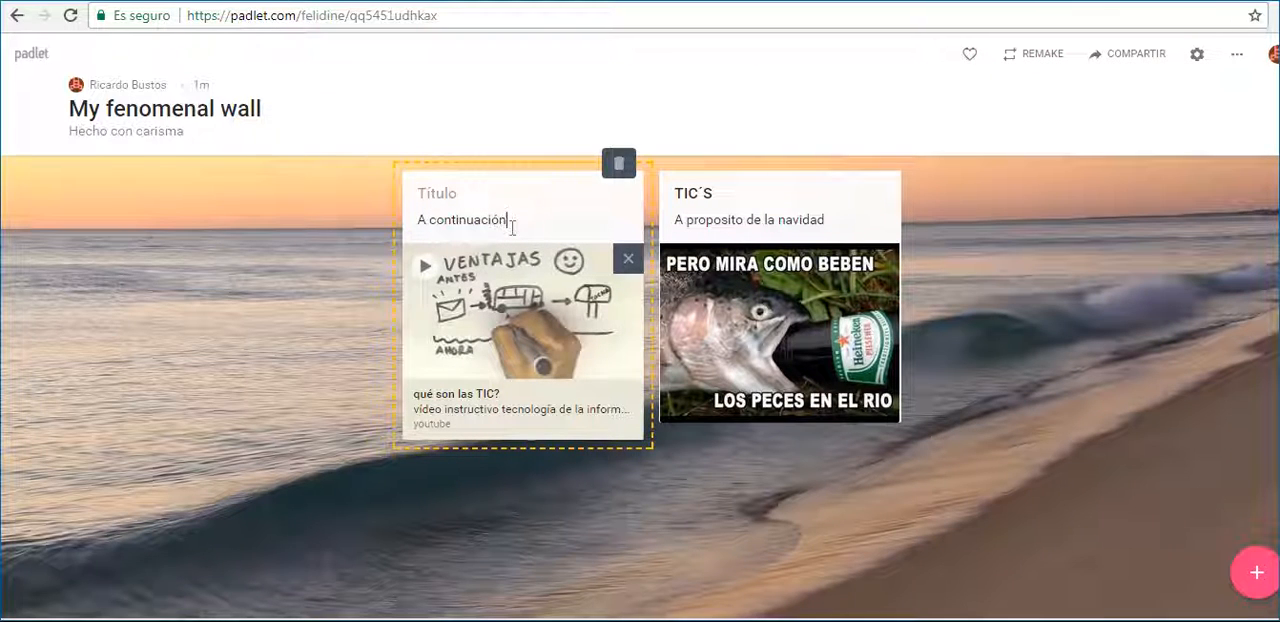
{"action": "type", "text": "un video descriptivo sobre TIC´S"}
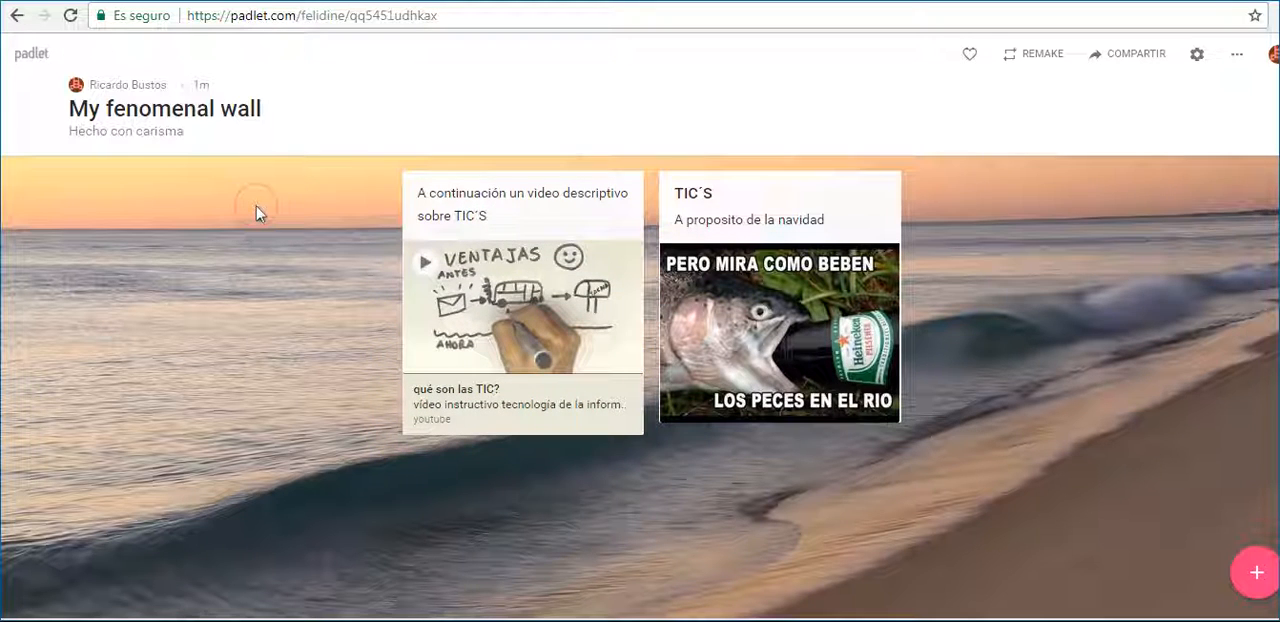
{"action": "left_click", "coordinate": [1256, 572]}
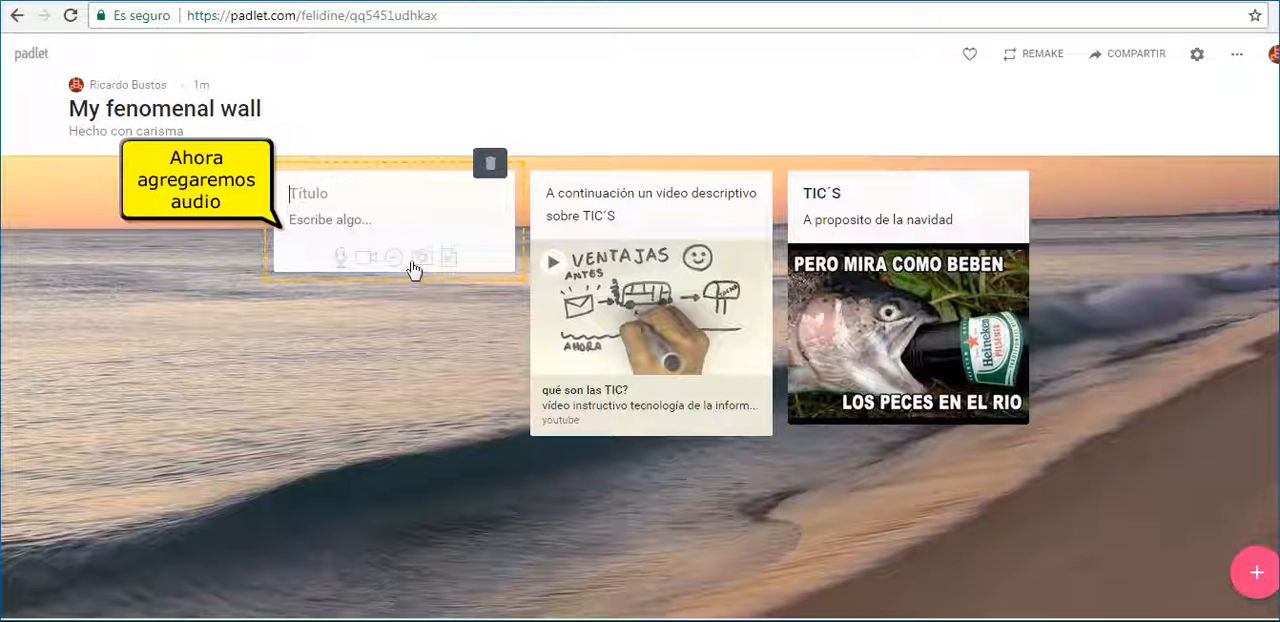
Post 'Presentación sobre los podcast' with the audio file from the PODCAST folder attached.
{"action": "left_click", "coordinate": [420, 256]}
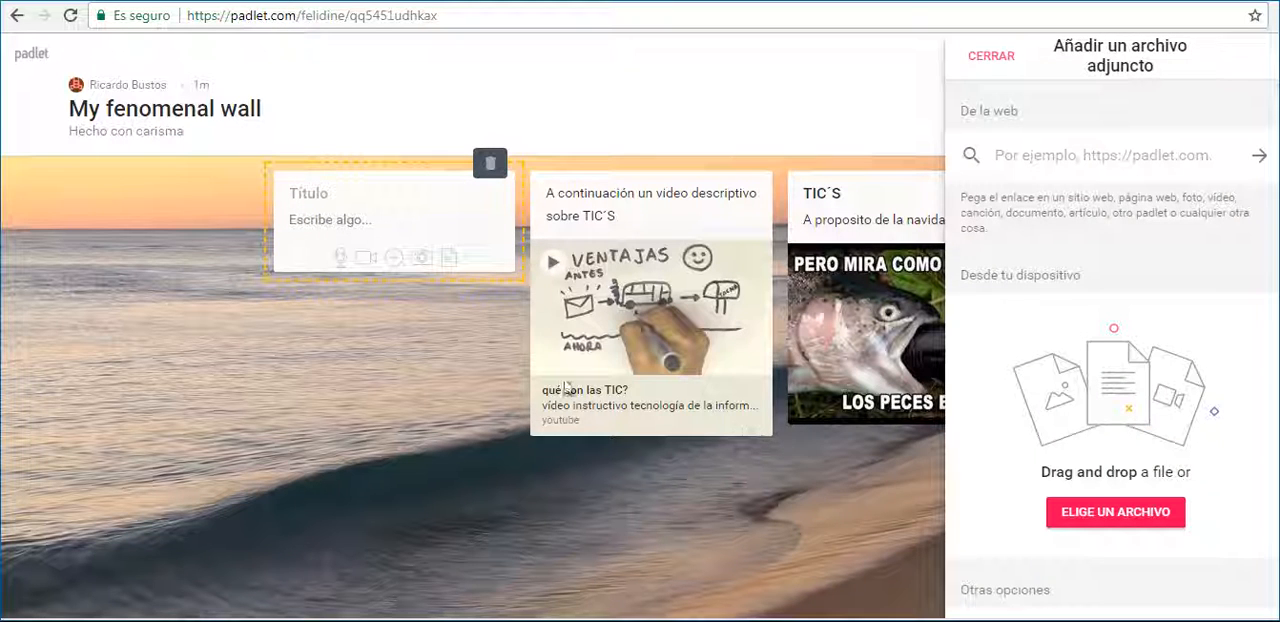
{"action": "left_click", "coordinate": [1114, 512]}
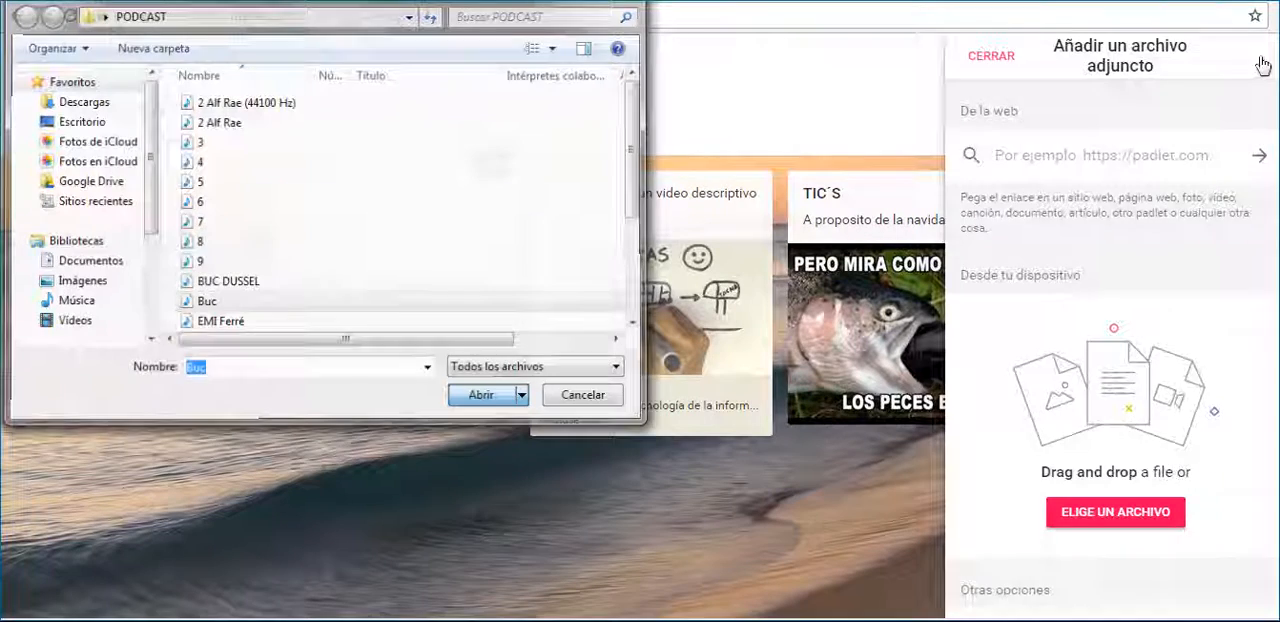
{"action": "left_click", "coordinate": [480, 394]}
{"action": "type", "text": "Presentación sobre los podcast"}
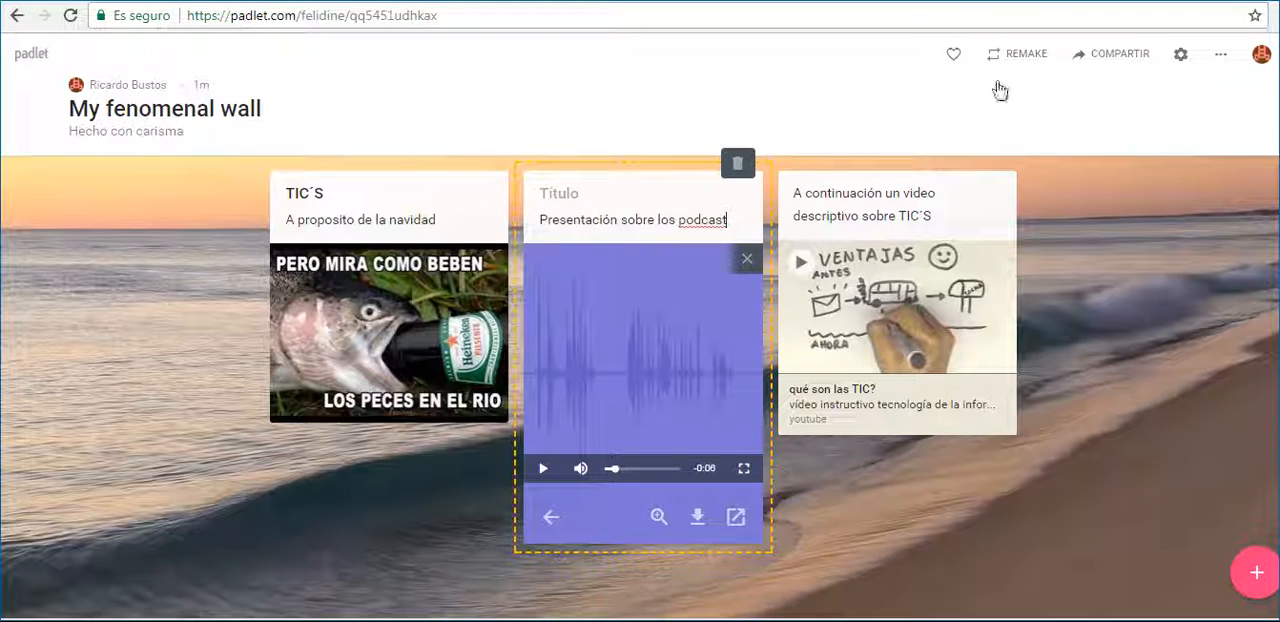
{"action": "left_click", "coordinate": [1118, 52]}
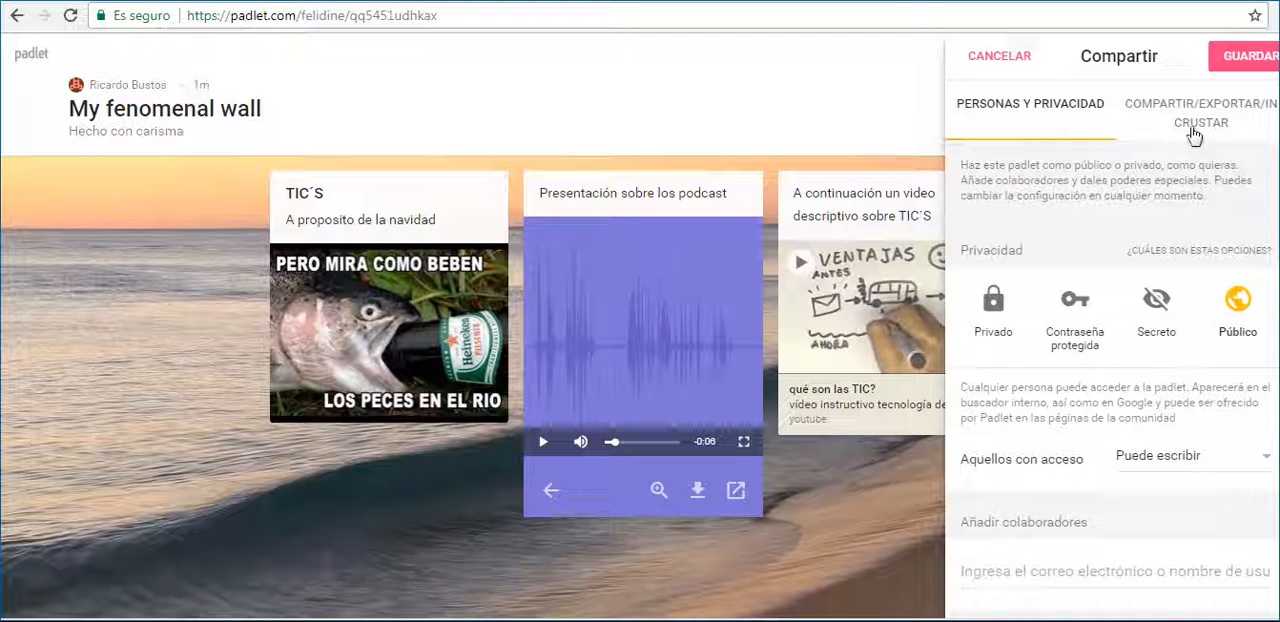
Save the three-post wall as a PDF from the Compartir/Exportar/Incrustar options.
{"action": "left_click", "coordinate": [1196, 112]}
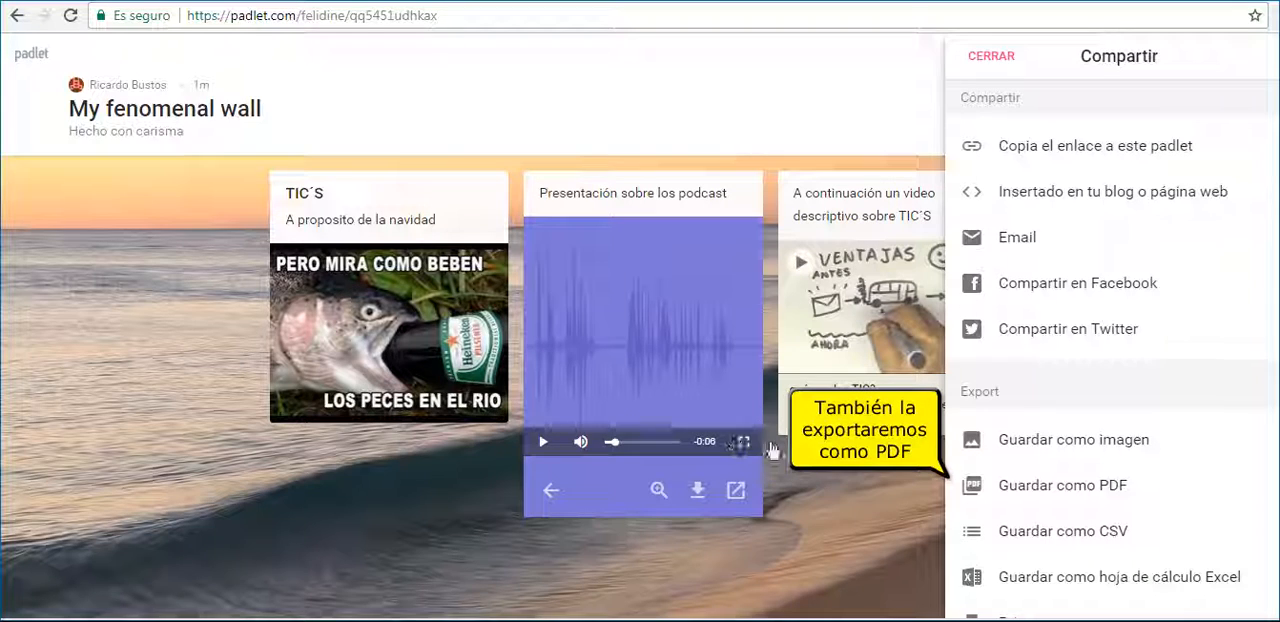
{"action": "left_click", "coordinate": [1062, 484]}
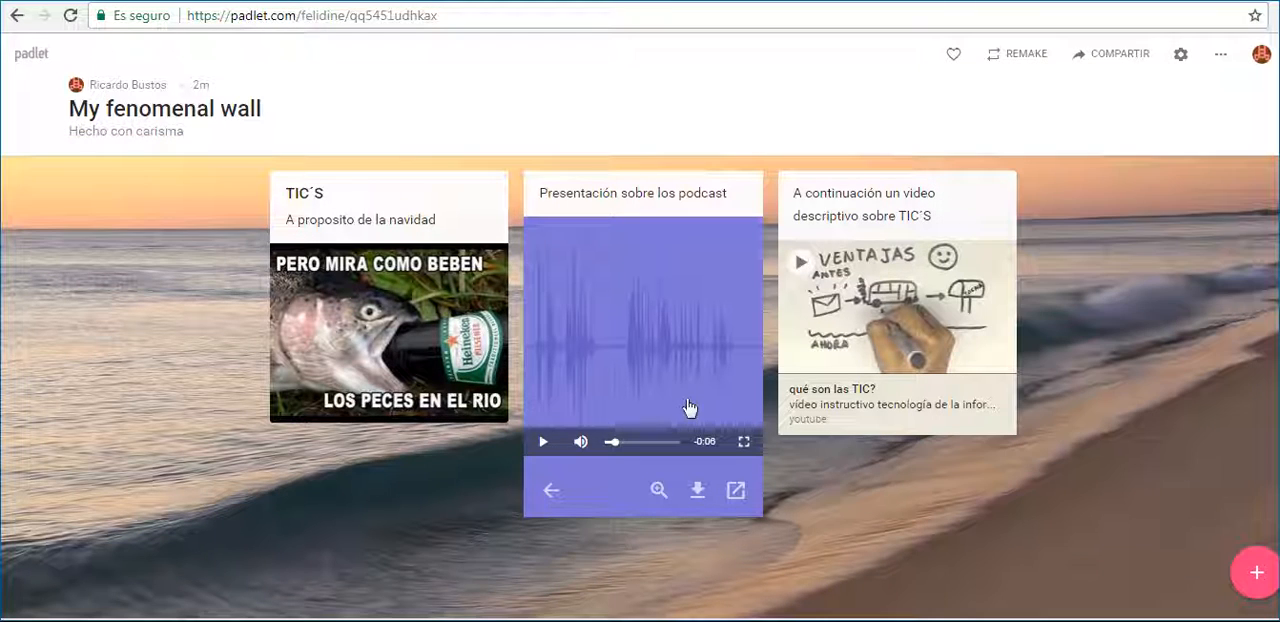
{"action": "mouse_move", "coordinate": [1180, 54]}
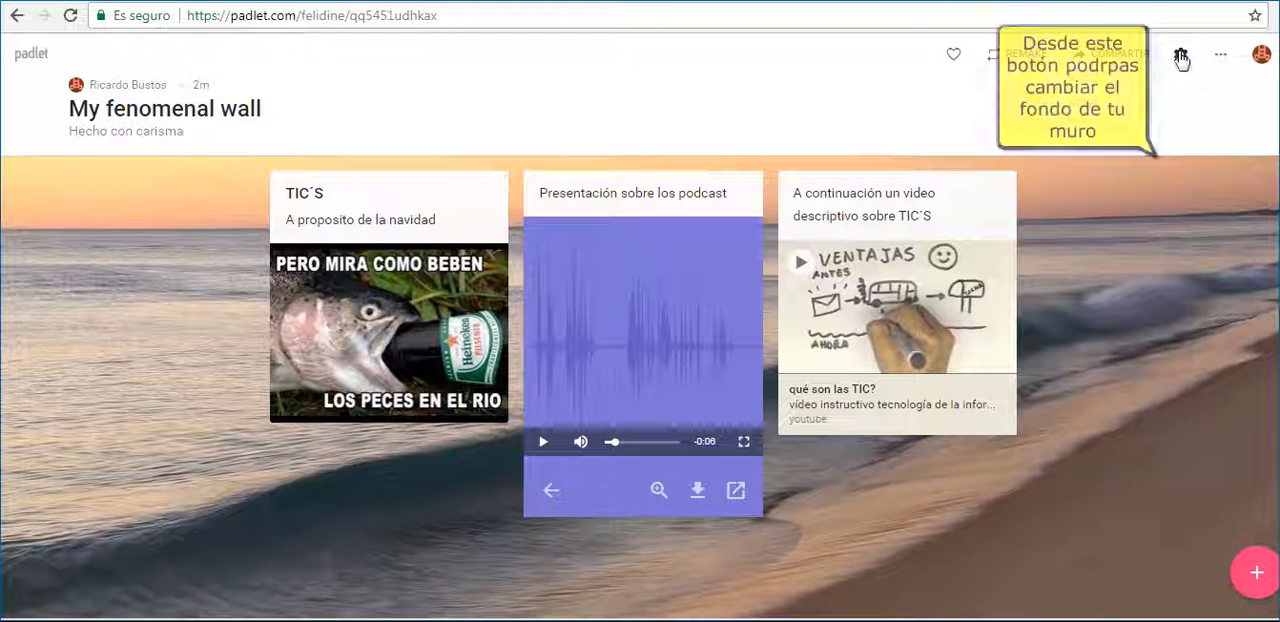
Switch the wall's wallpaper from the beach to Grizzly in the settings.
{"action": "left_click", "coordinate": [1180, 56]}
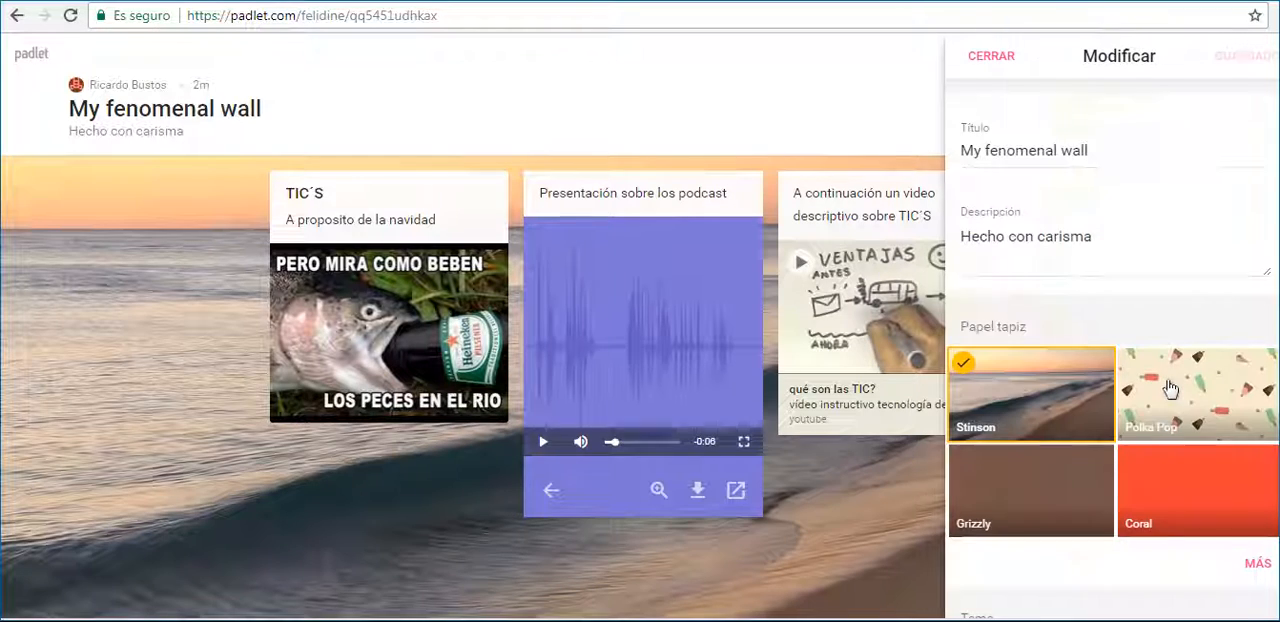
{"action": "left_click", "coordinate": [1030, 490]}
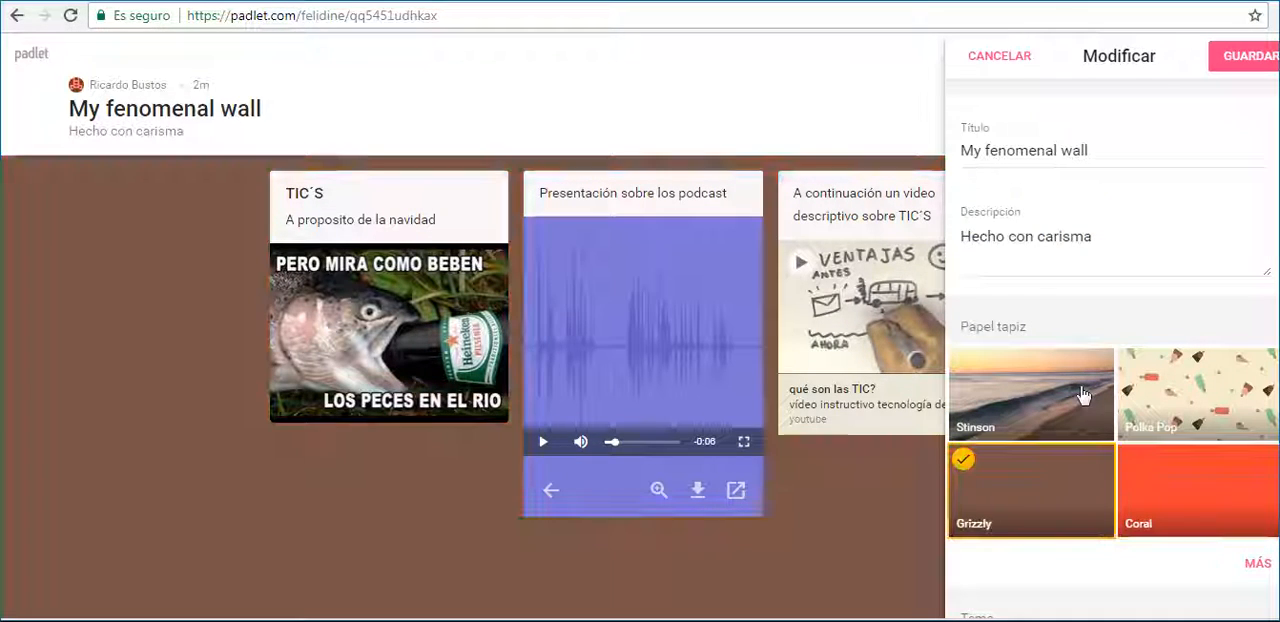